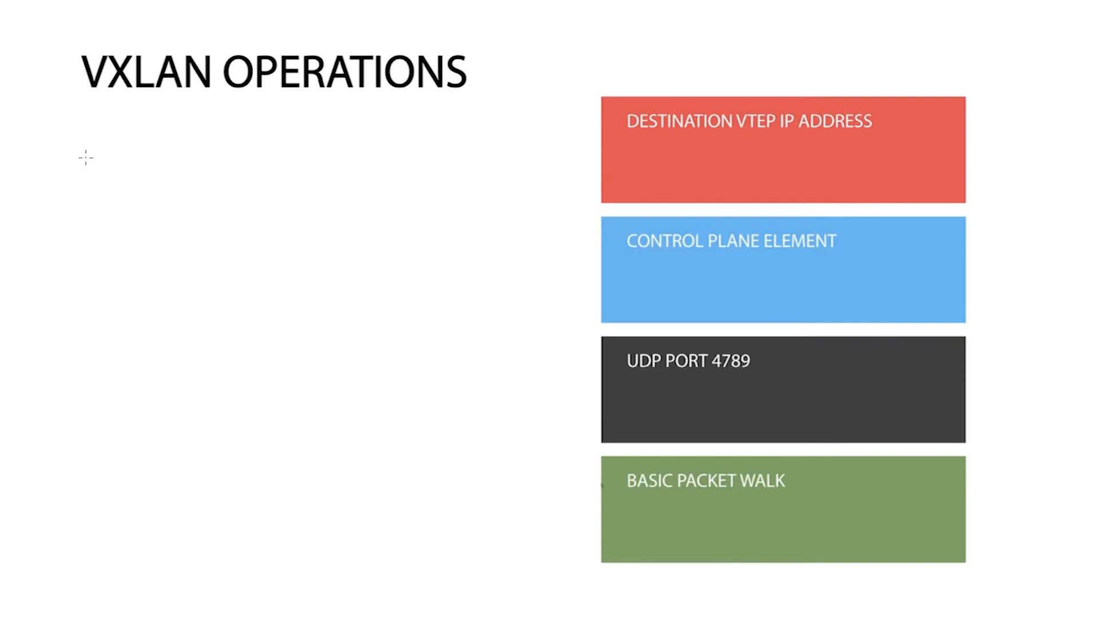
{"action": "mouse_move", "coordinate": [894, 122]}
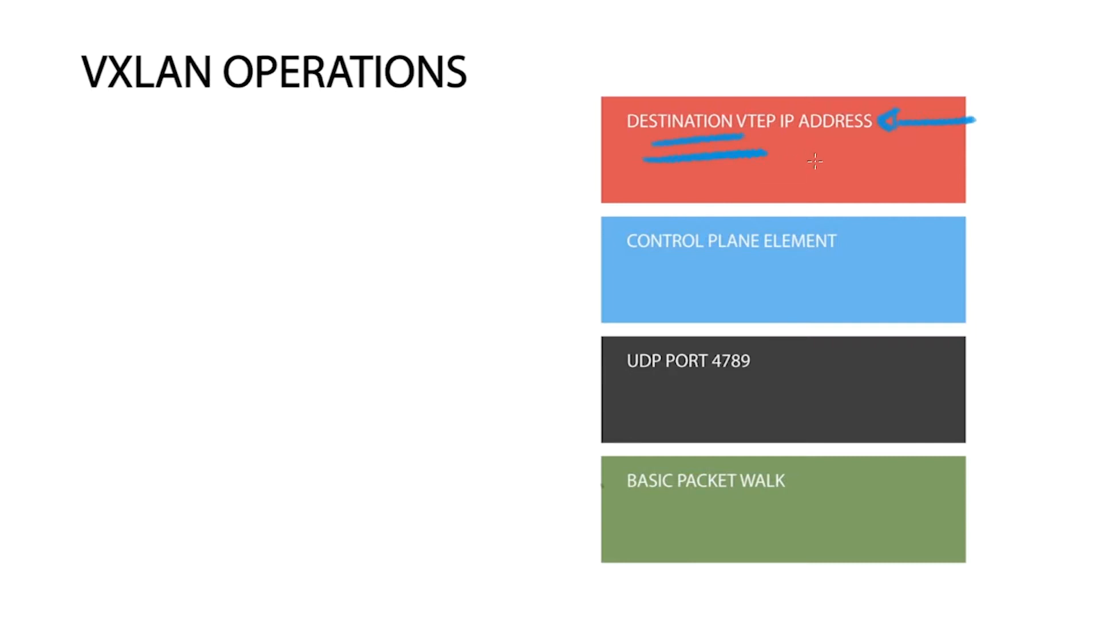
{"action": "mouse_move", "coordinate": [790, 135]}
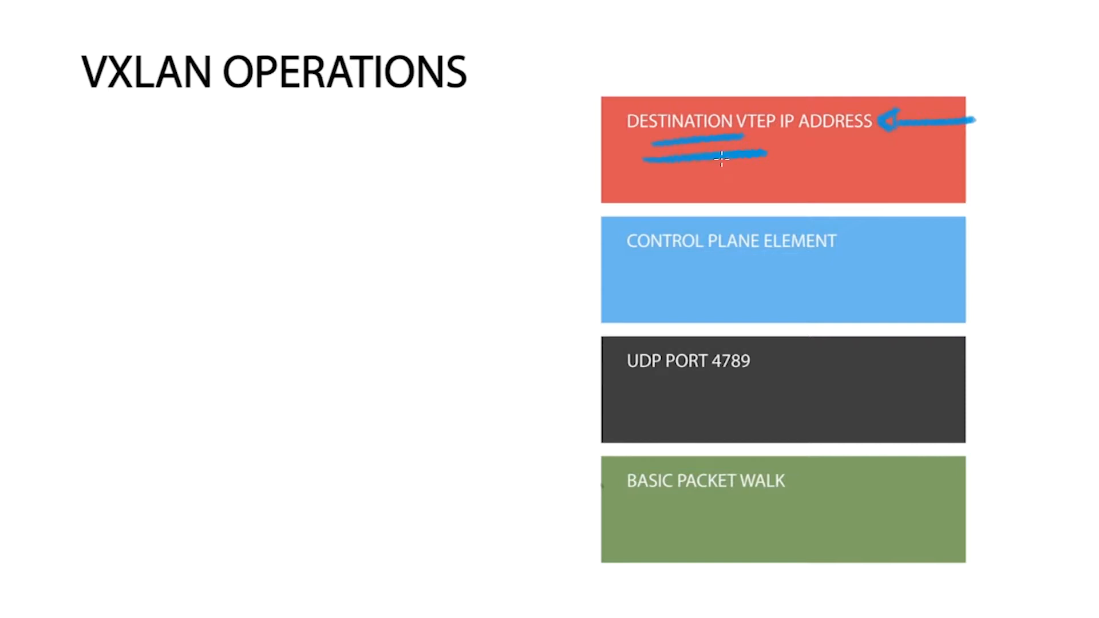
{"action": "mouse_move", "coordinate": [341, 183]}
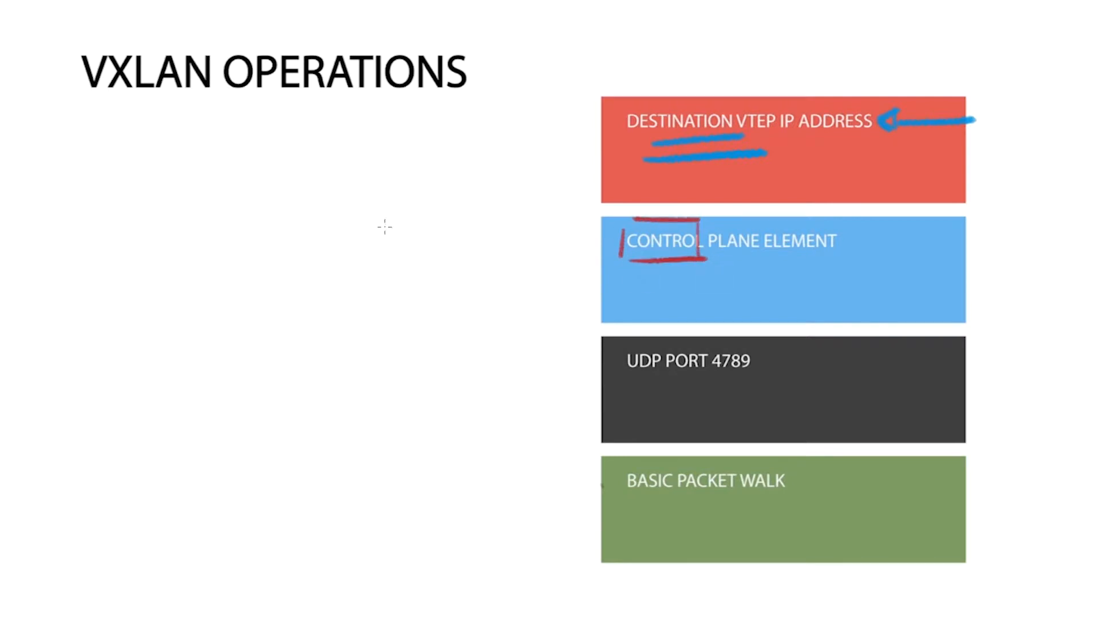
{"action": "mouse_move", "coordinate": [617, 264]}
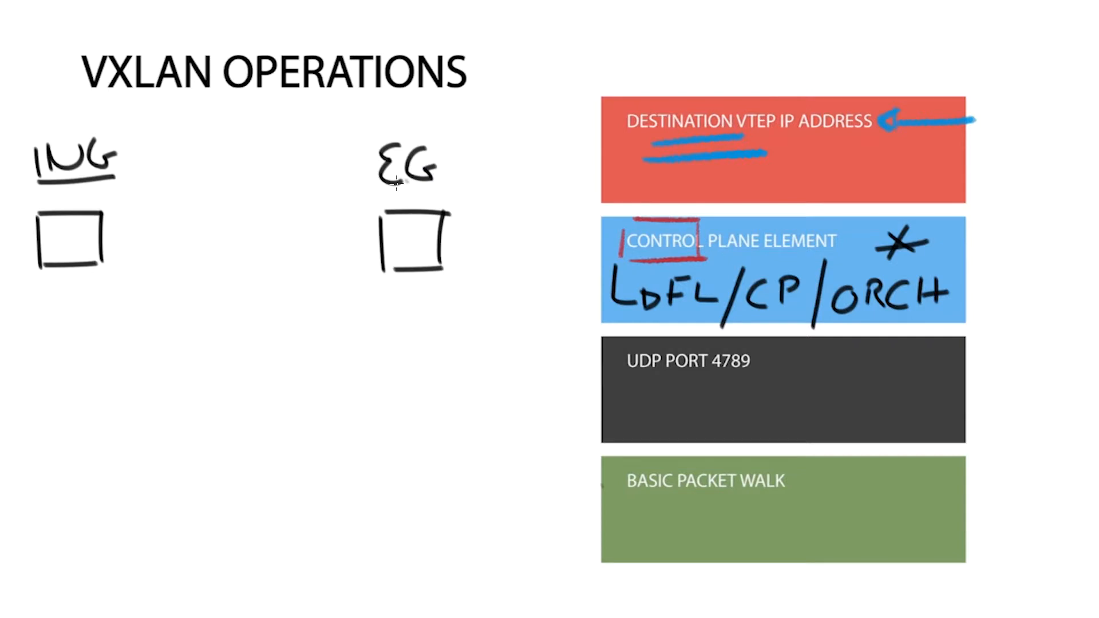
- Write LDFL/CP/ORCH with a star and sketch ING and EG boxes joined through an IP box
{"action": "left_click_drag", "start_coordinate": [378, 188], "coordinate": [452, 188]}
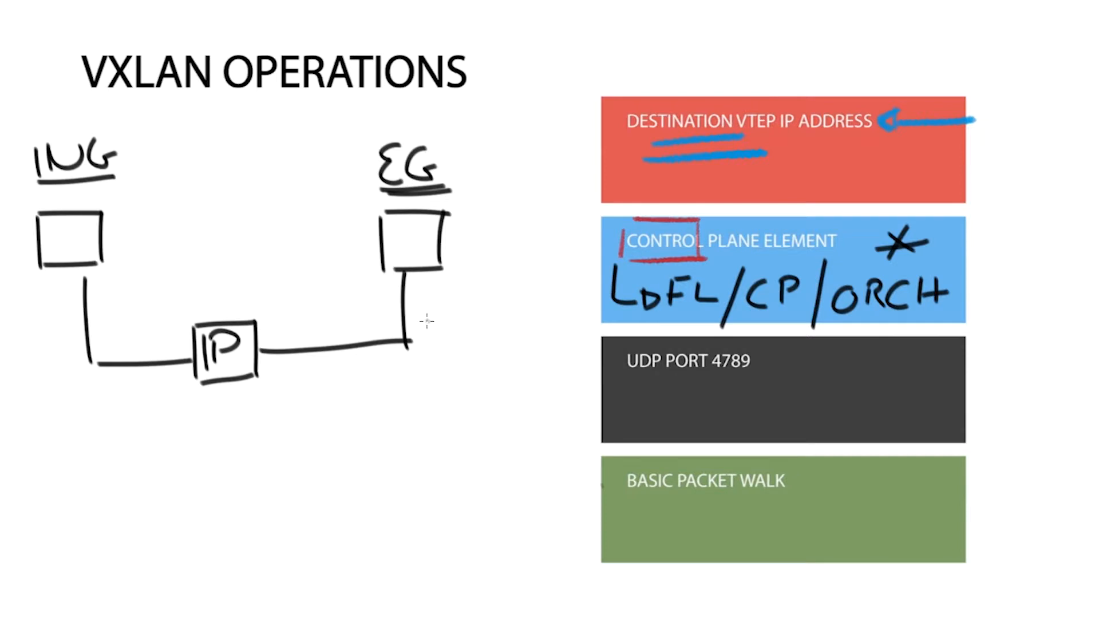
{"action": "mouse_move", "coordinate": [284, 255]}
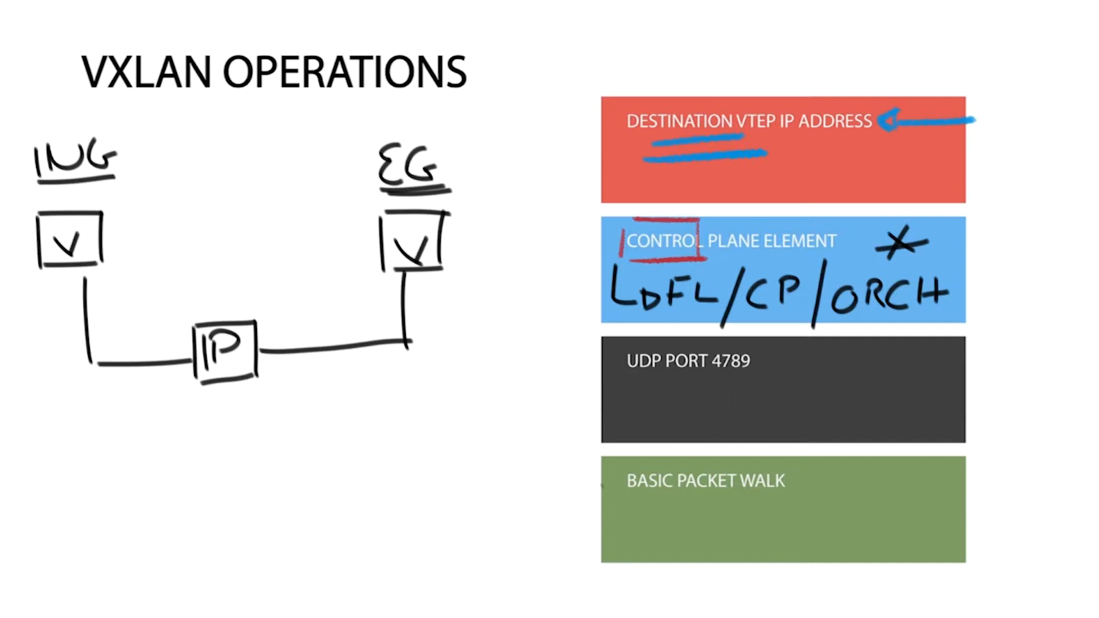
{"action": "mouse_move", "coordinate": [128, 257]}
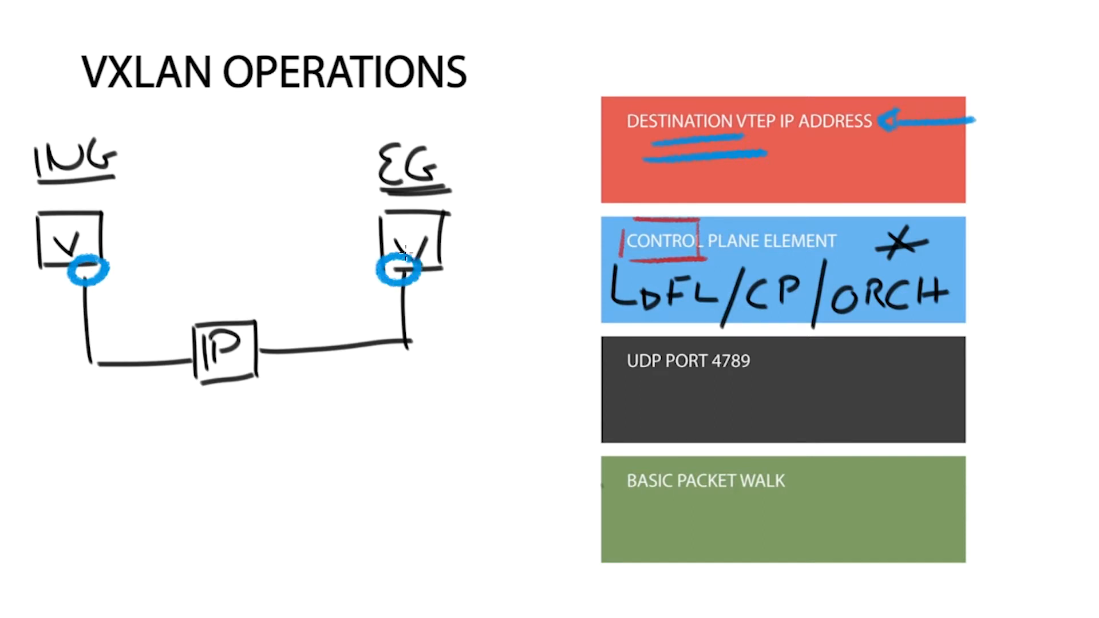
{"action": "mouse_move", "coordinate": [357, 267]}
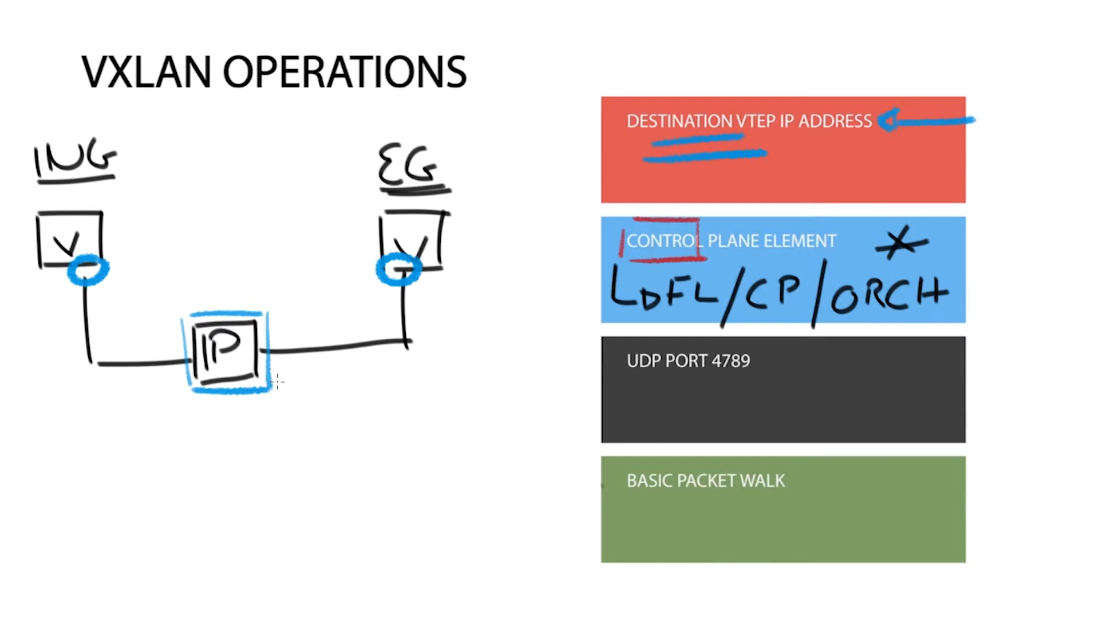
{"action": "mouse_move", "coordinate": [347, 301]}
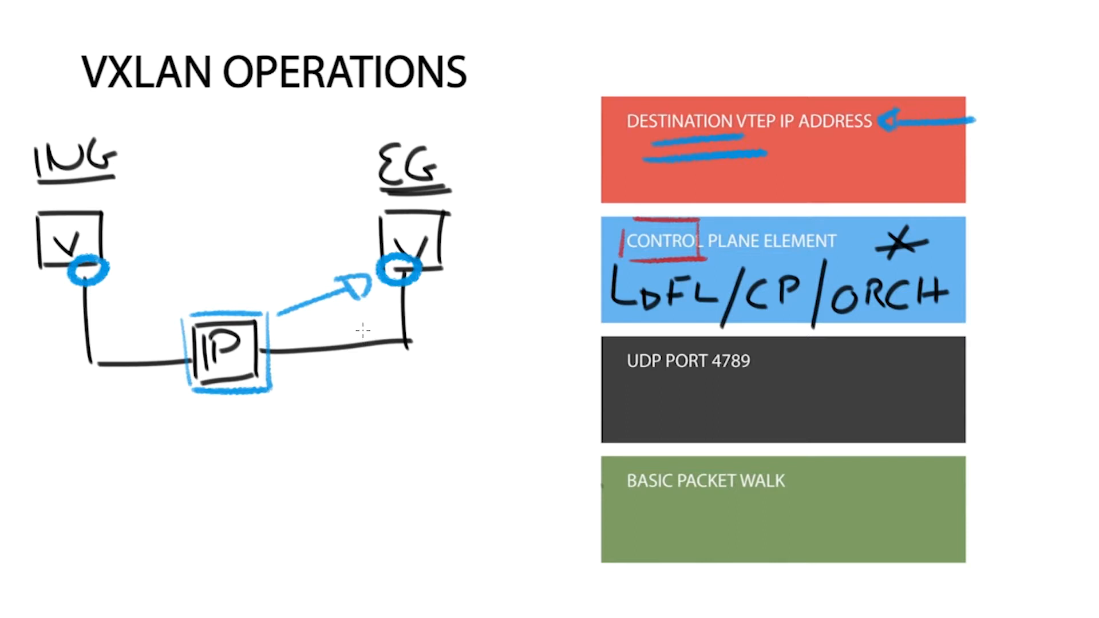
{"action": "mouse_move", "coordinate": [417, 311]}
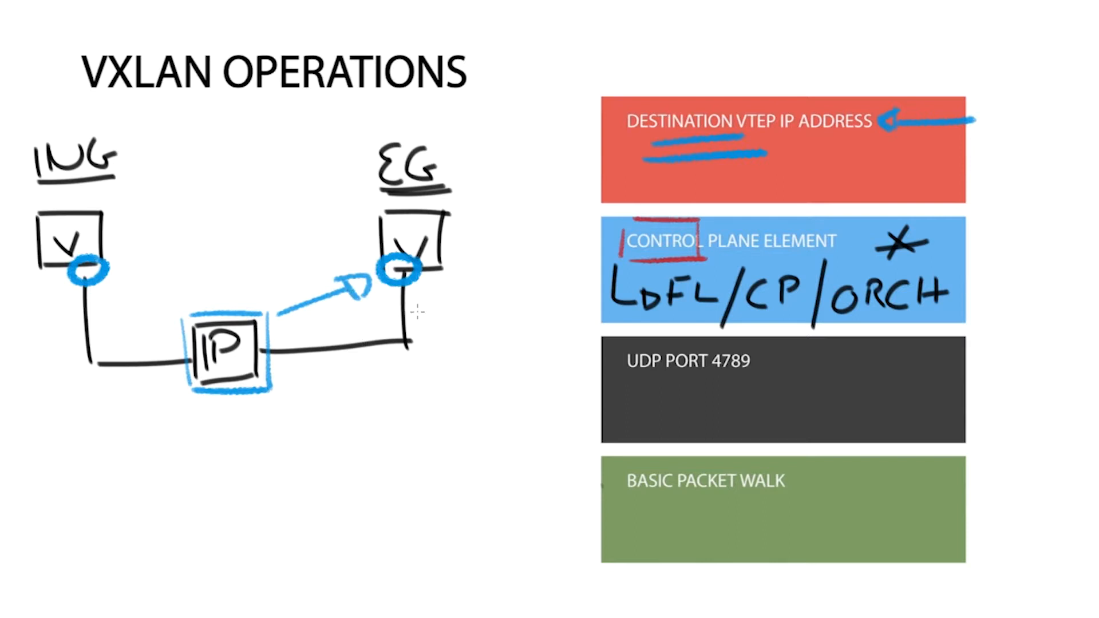
{"action": "mouse_move", "coordinate": [508, 397]}
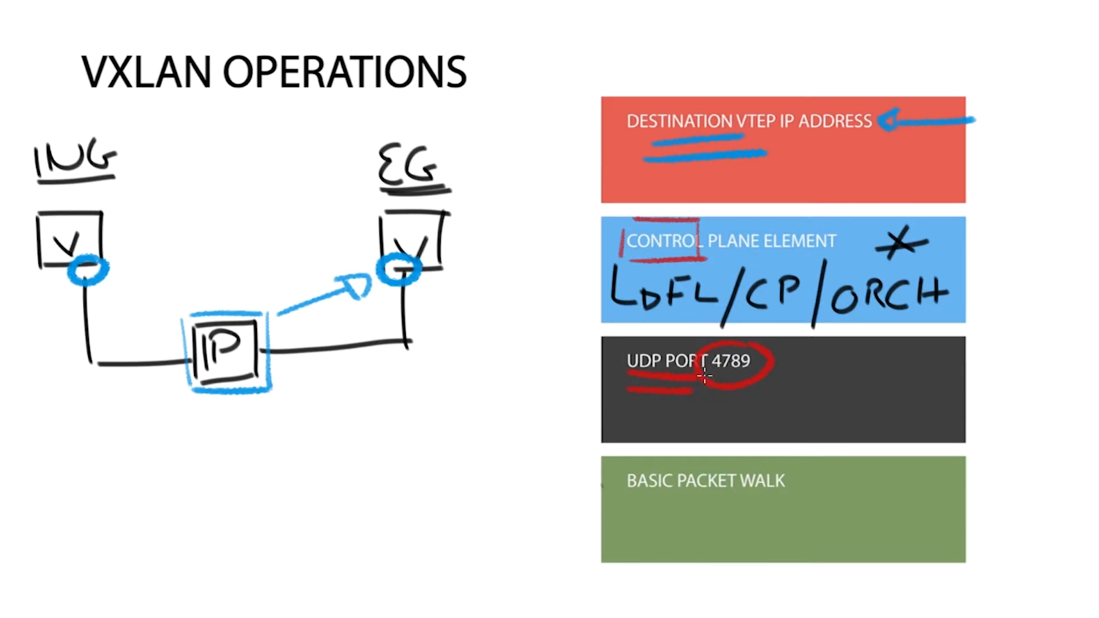
{"action": "mouse_move", "coordinate": [799, 360]}
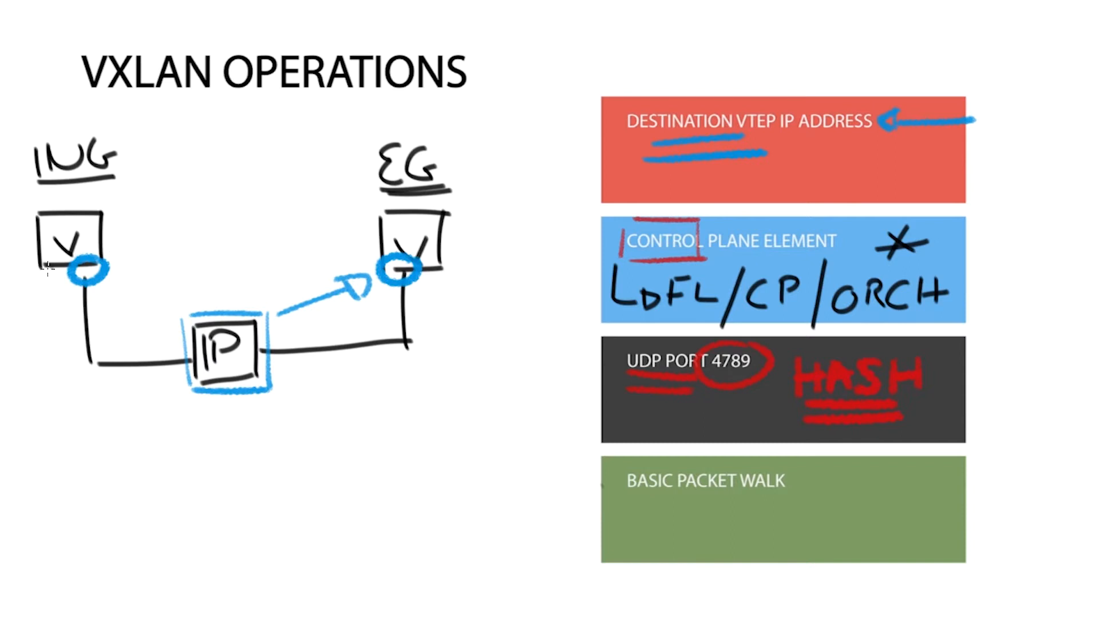
{"action": "mouse_move", "coordinate": [45, 266]}
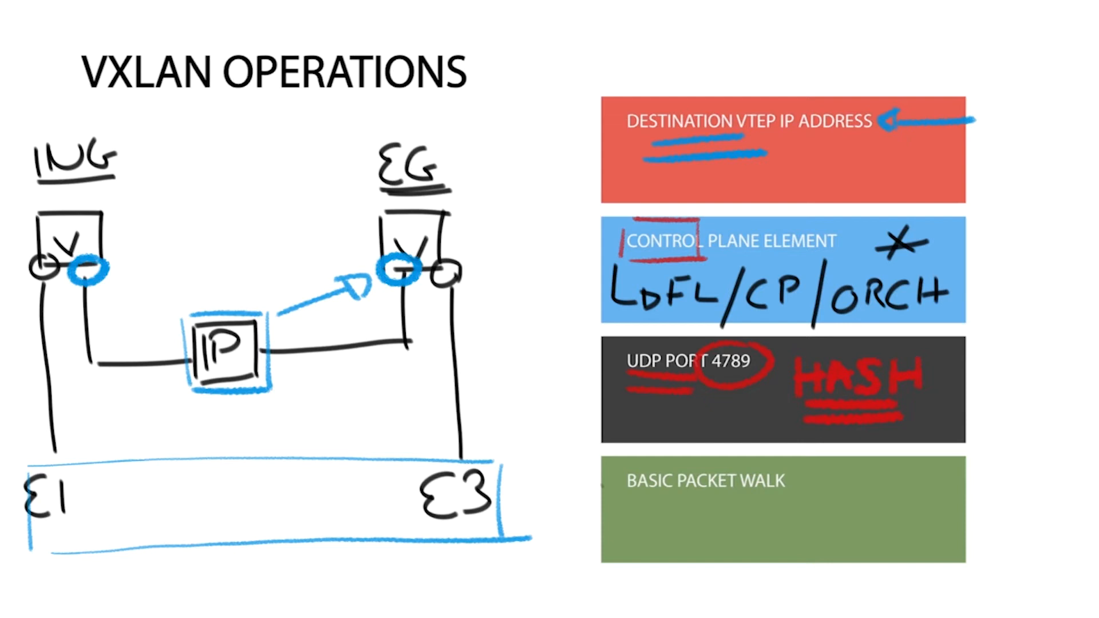
{"action": "mouse_move", "coordinate": [180, 482]}
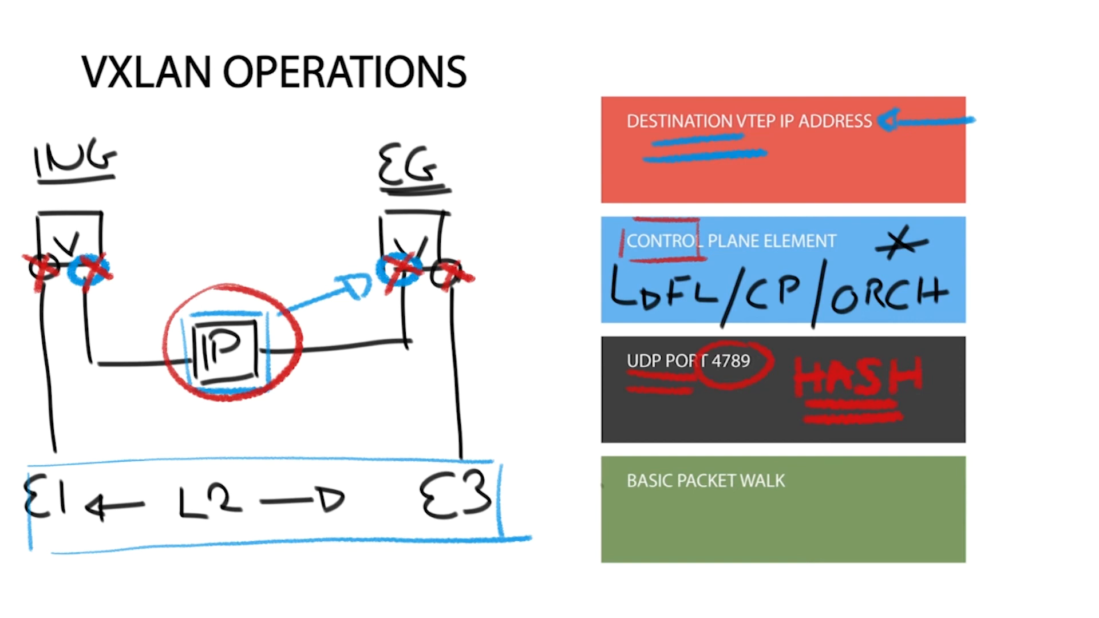
{"action": "mouse_move", "coordinate": [177, 177]}
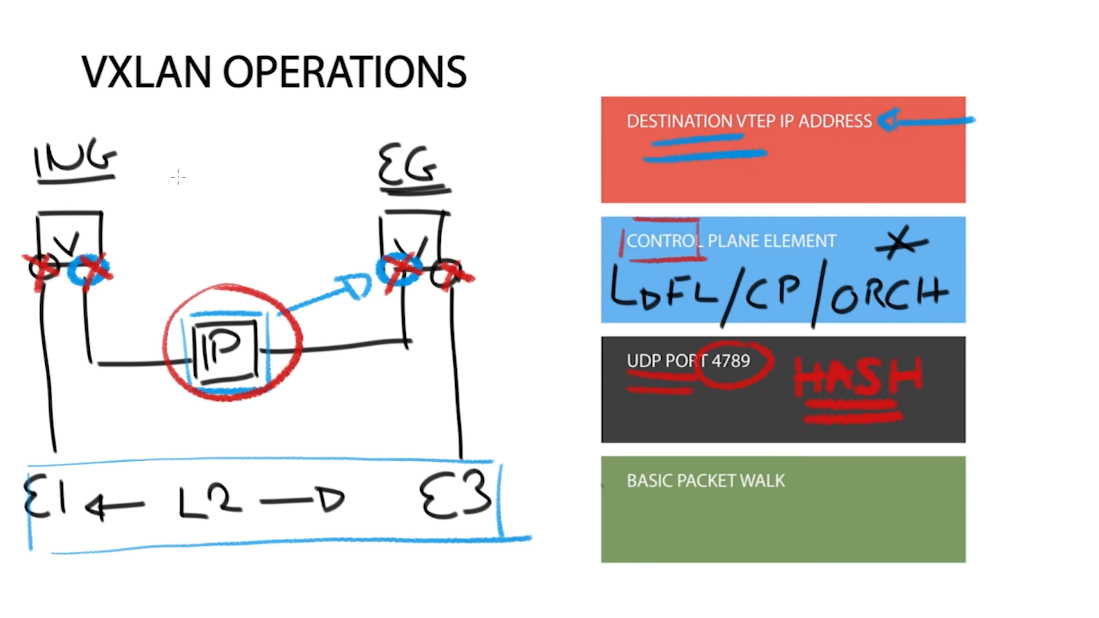
{"action": "mouse_move", "coordinate": [55, 370]}
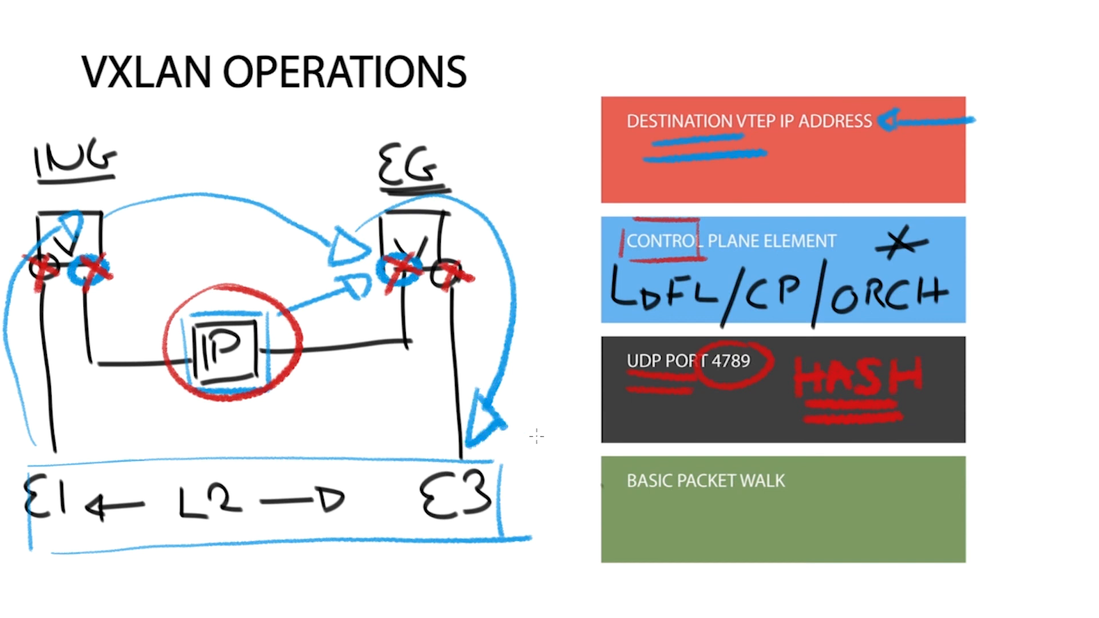
{"action": "mouse_move", "coordinate": [534, 371]}
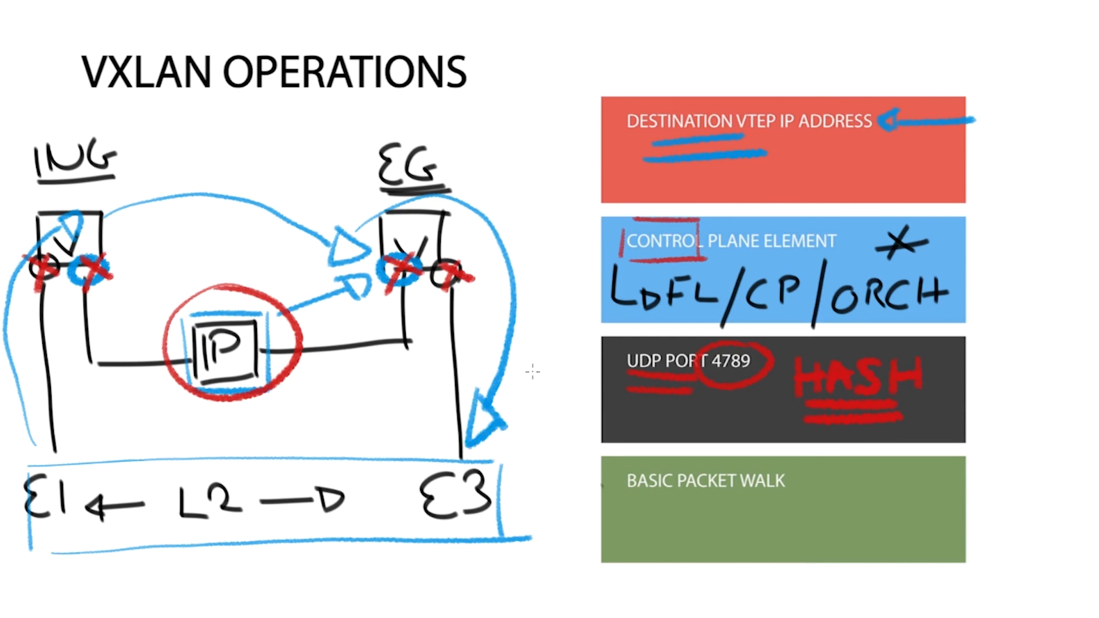
{"action": "mouse_move", "coordinate": [542, 345]}
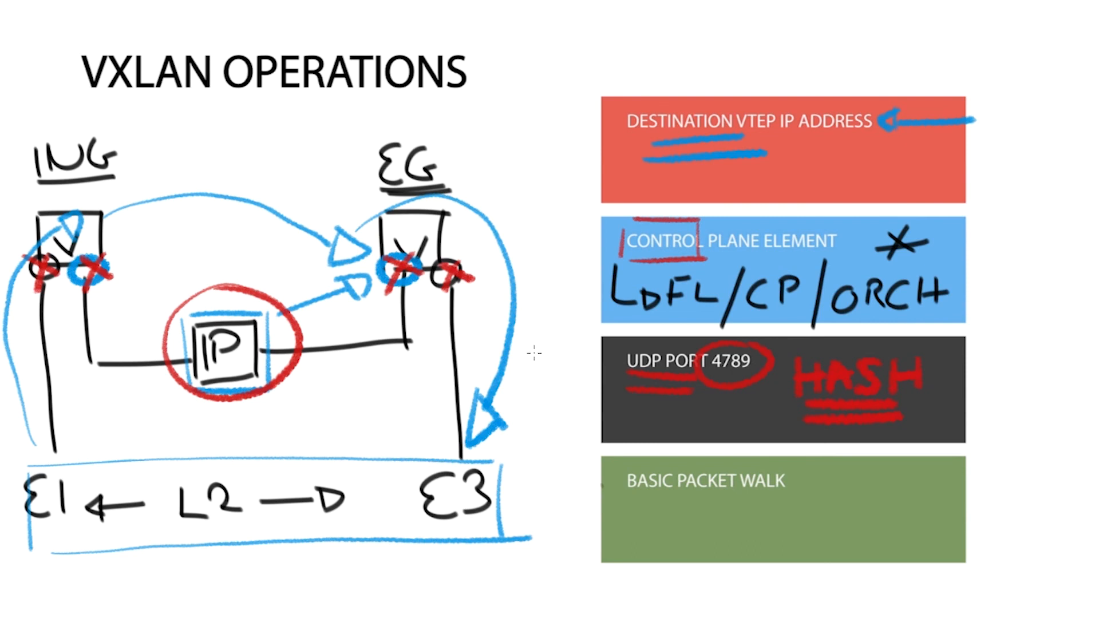
{"action": "mouse_move", "coordinate": [316, 391]}
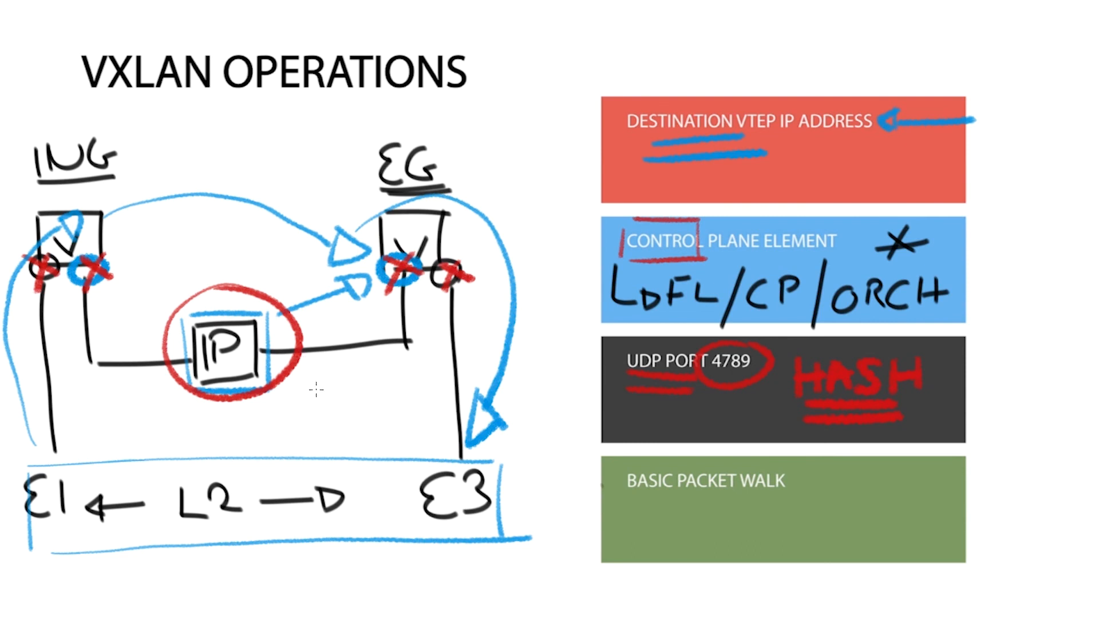
{"action": "mouse_move", "coordinate": [294, 400]}
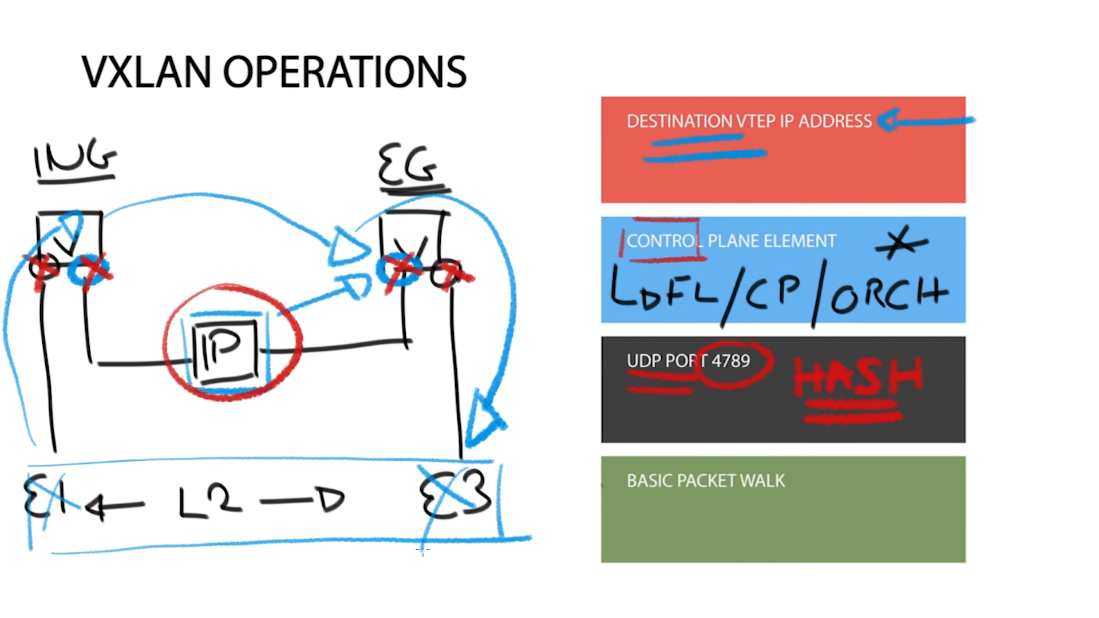
{"action": "mouse_move", "coordinate": [329, 383]}
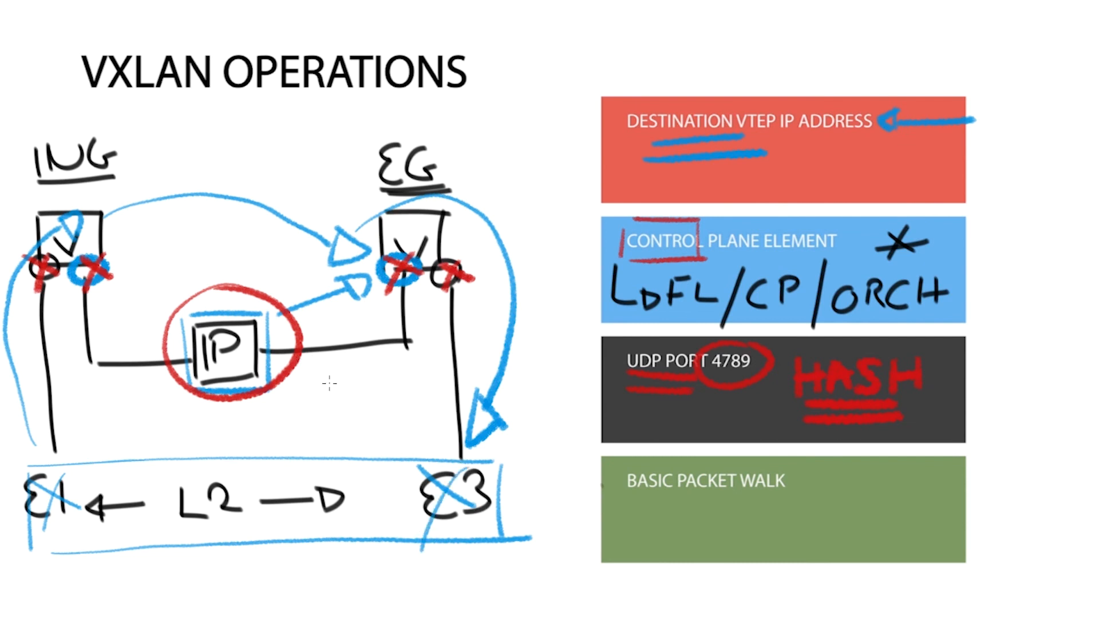